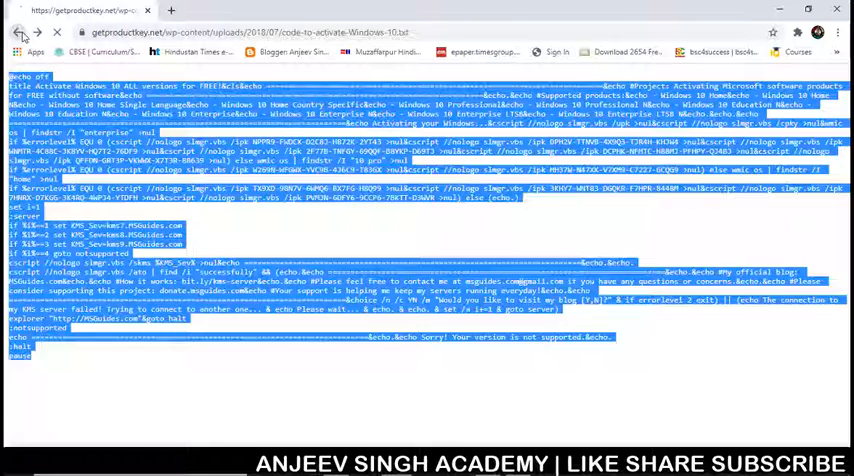
# Compare the msguides result with the getproductkey activation script, then select the script's entire text.
pyautogui.click(18, 32)
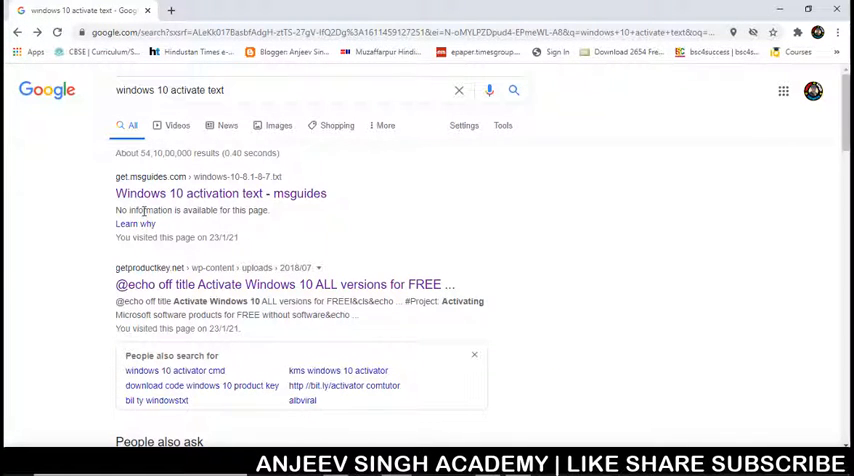
pyautogui.moveTo(220, 193)
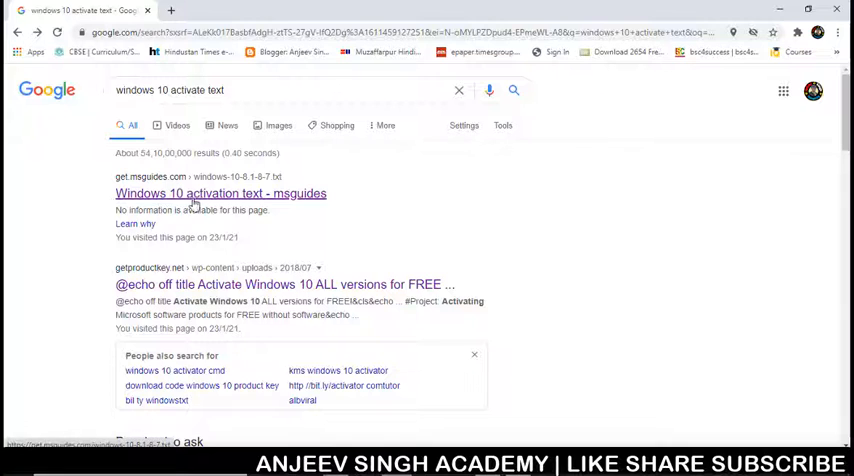
pyautogui.moveTo(233, 205)
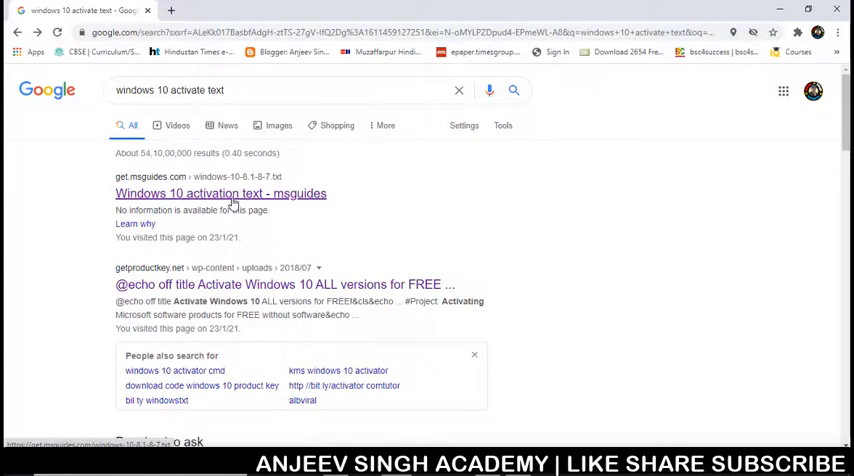
pyautogui.click(220, 193)
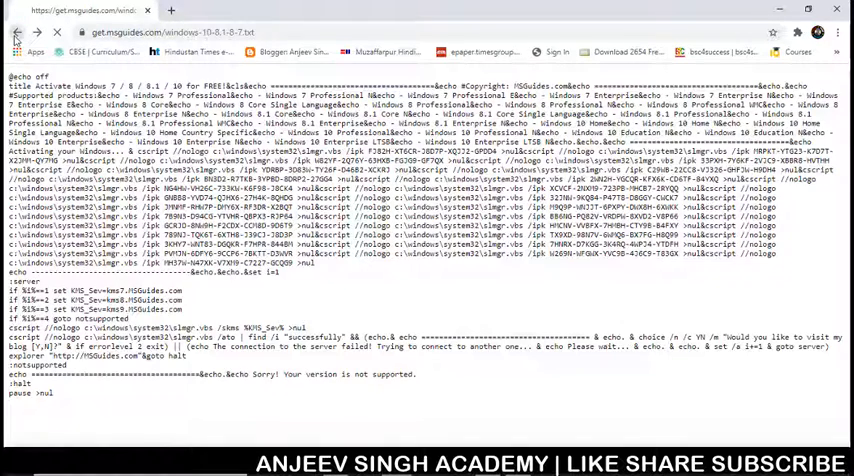
pyautogui.click(16, 32)
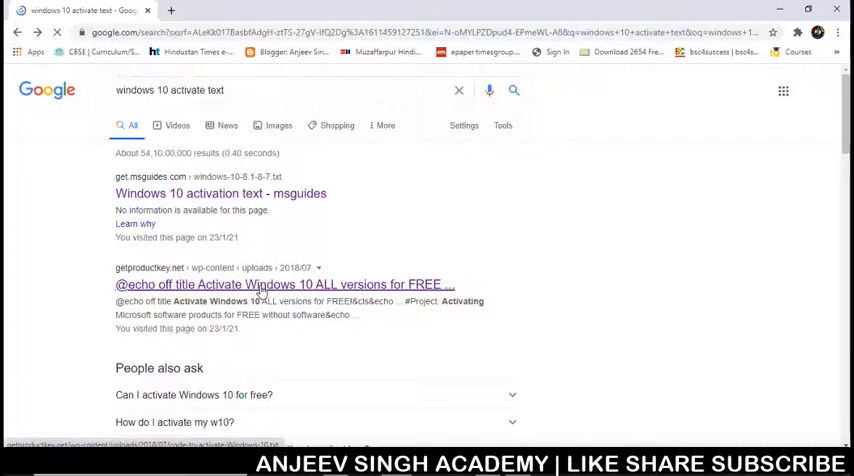
pyautogui.click(283, 284)
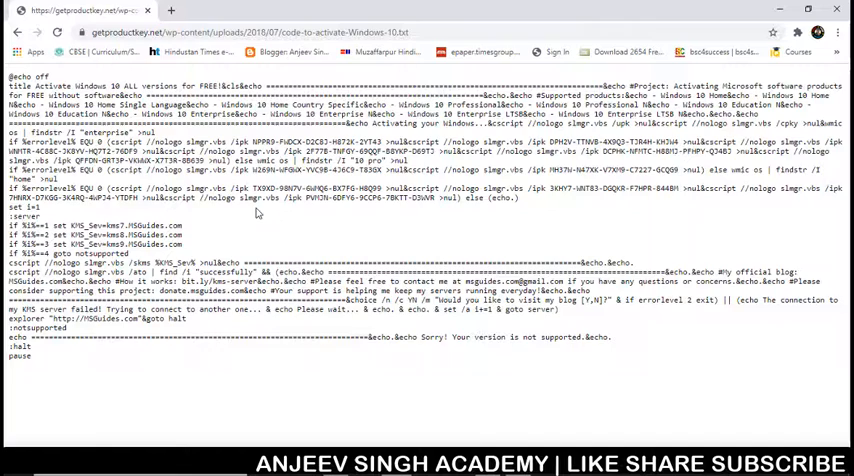
pyautogui.press('ctrl+a')
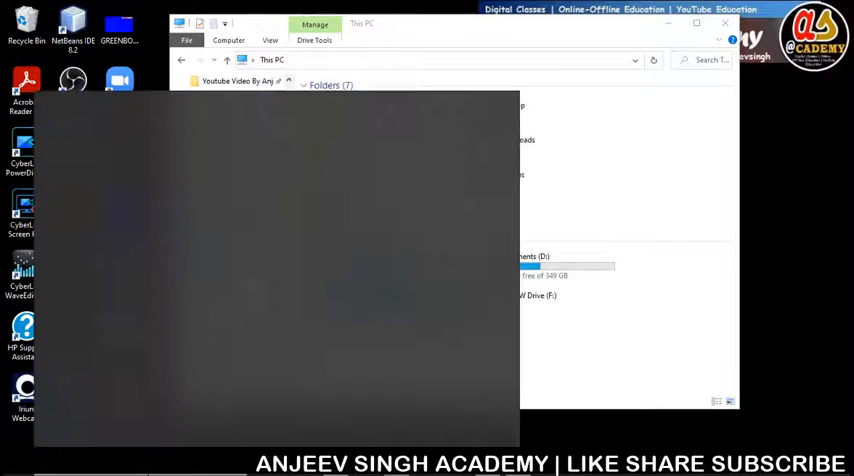
# Launch Notepad from a Start menu search for 'notepad'.
pyautogui.write('notepad')
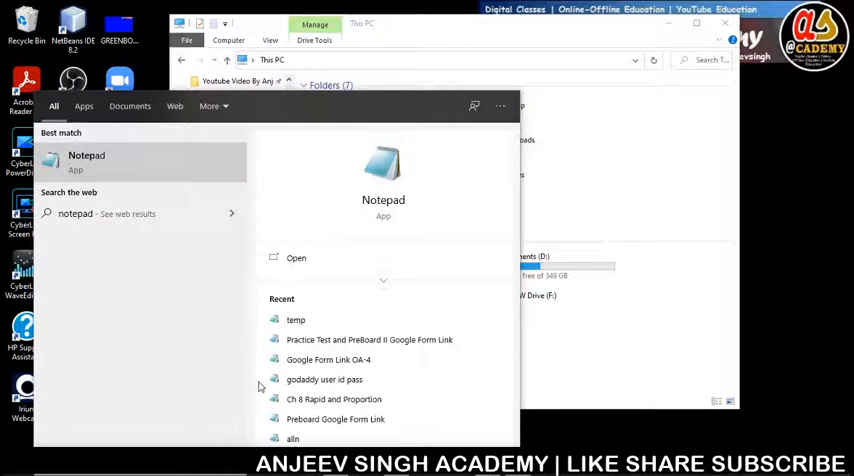
pyautogui.click(174, 106)
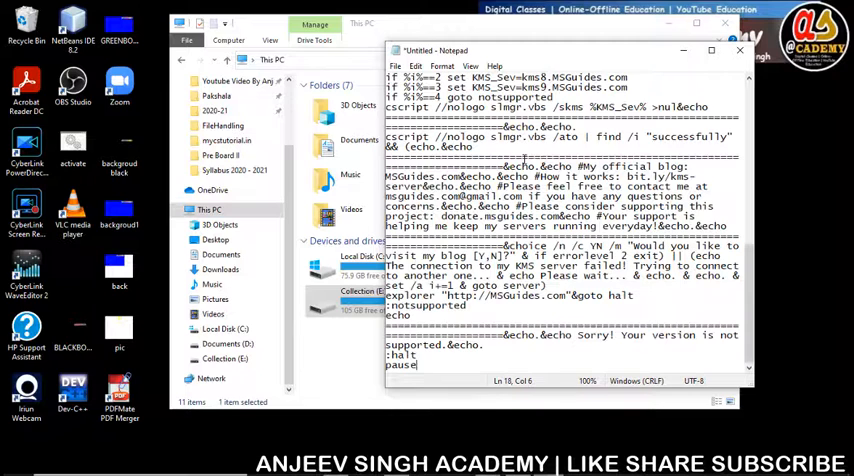
# Save the script to the Desktop as activate.bat with All Files type, replacing the old file.
pyautogui.press('ctrl+s')
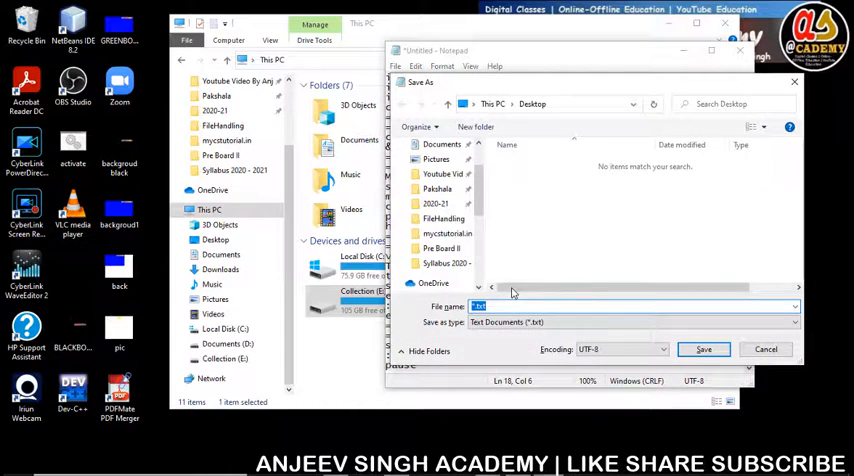
pyautogui.click(630, 322)
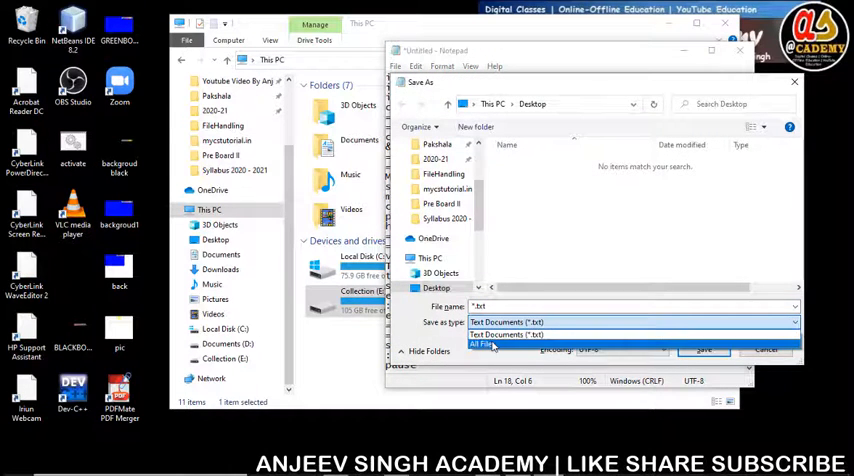
pyautogui.click(480, 344)
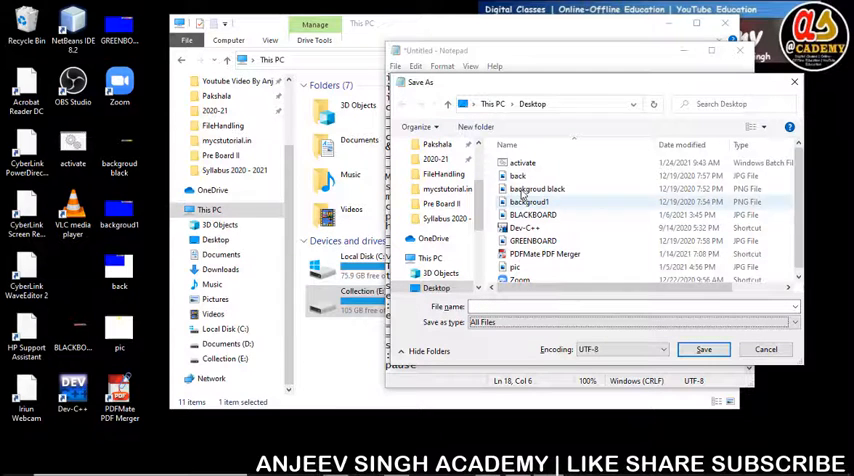
pyautogui.click(522, 163)
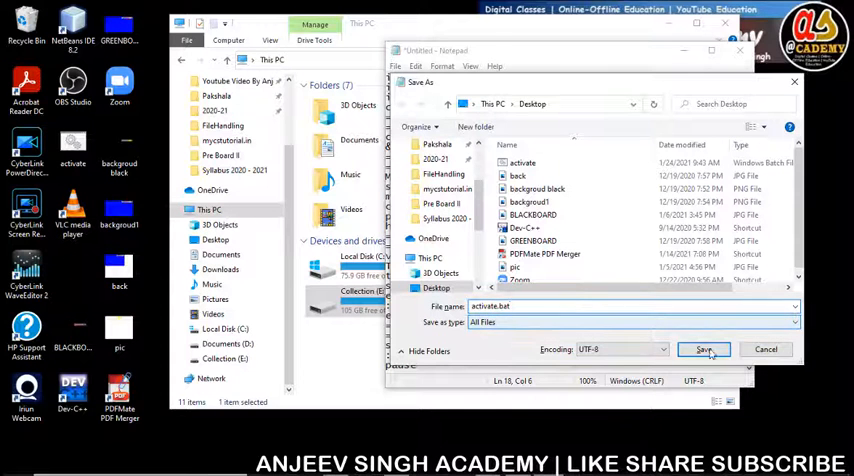
pyautogui.click(703, 349)
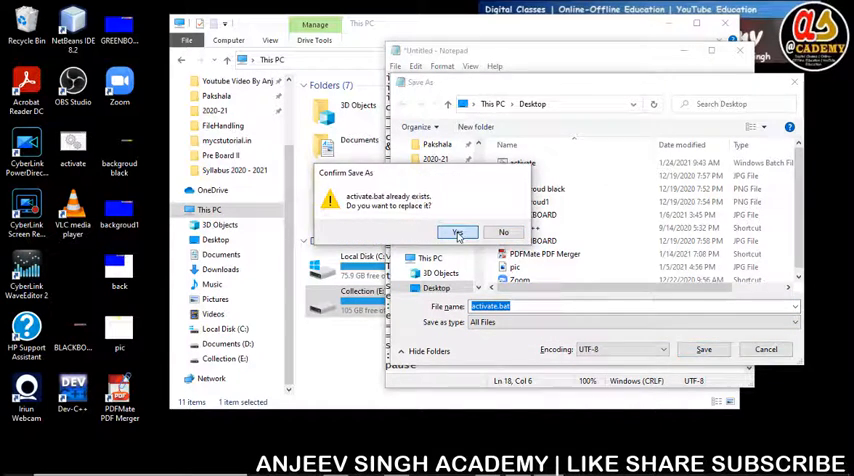
pyautogui.click(457, 232)
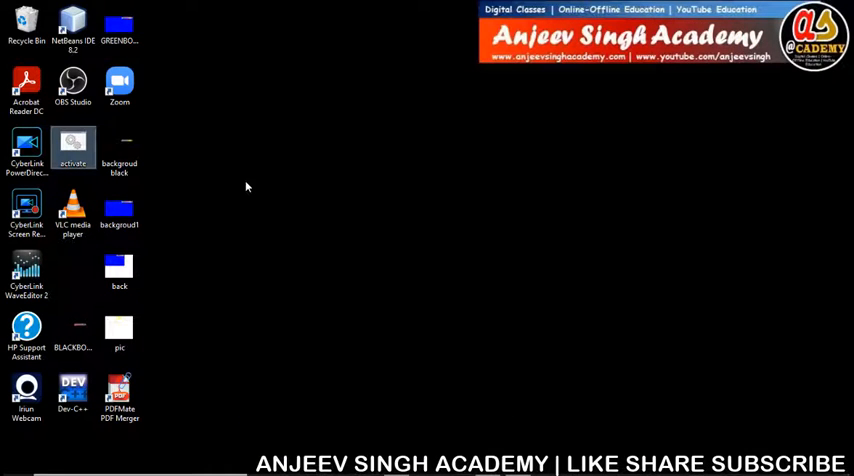
# Drag the activate.bat icon into open desktop space and run it as administrator.
pyautogui.rightClick(72, 148)
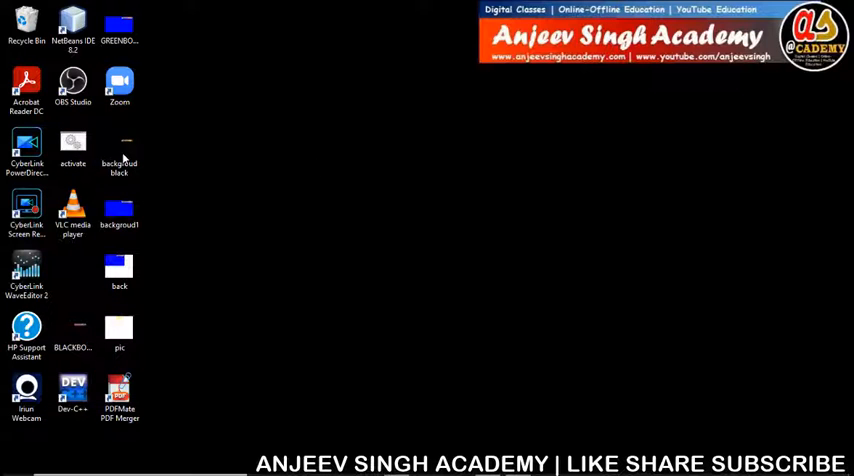
pyautogui.moveTo(73, 150); pyautogui.dragTo(305, 148)
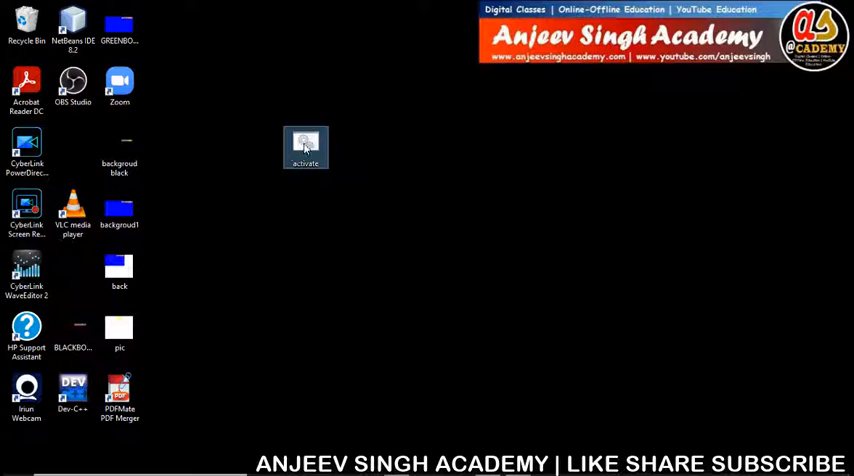
pyautogui.rightClick(305, 147)
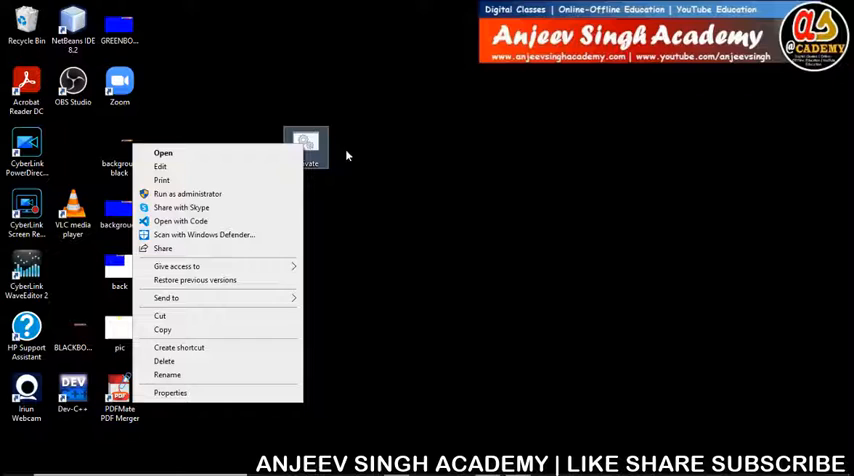
pyautogui.moveTo(357, 164)
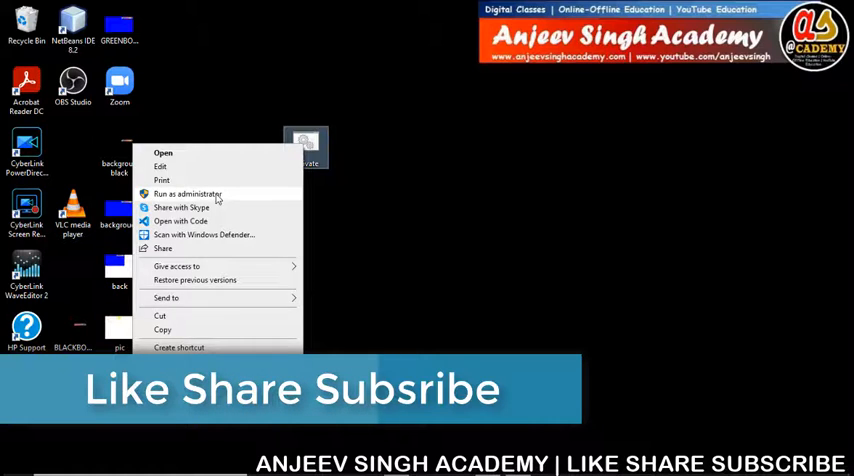
pyautogui.click(187, 194)
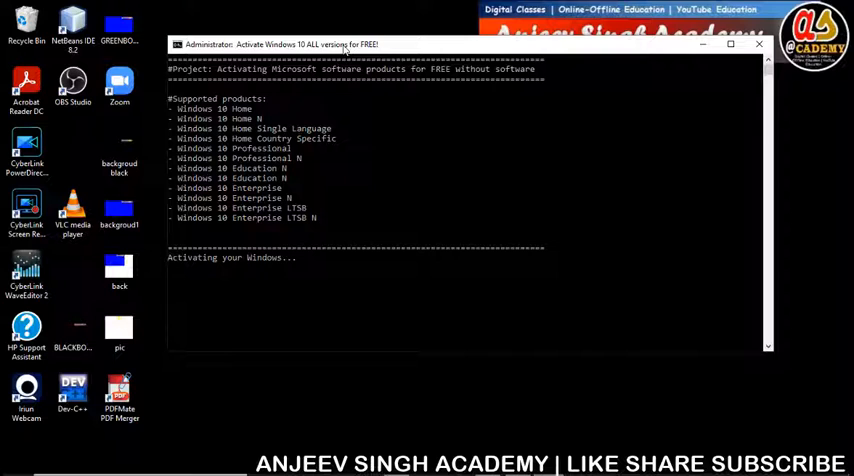
pyautogui.moveTo(245, 298)
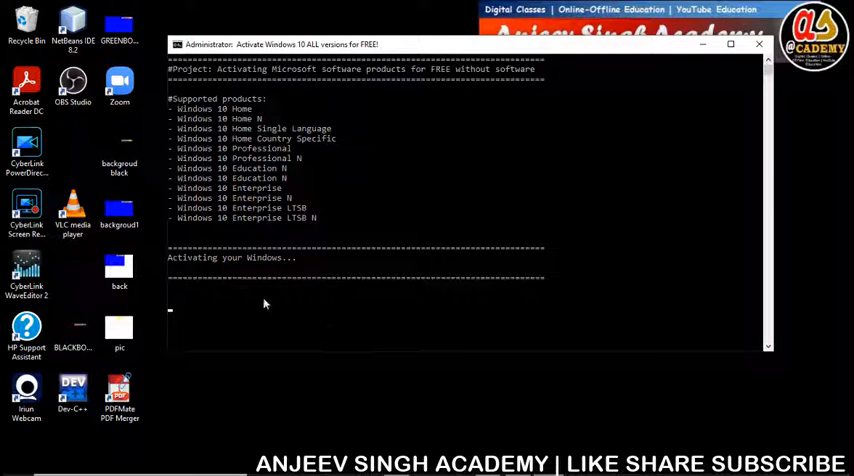
pyautogui.moveTo(291, 324)
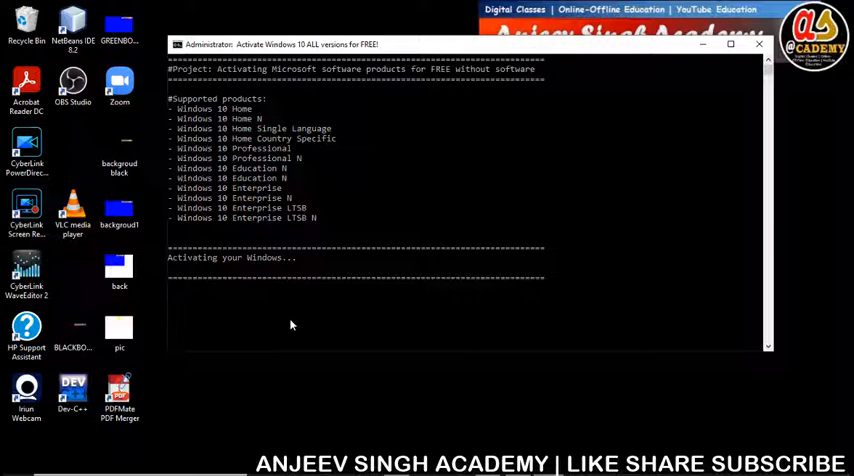
pyautogui.moveTo(399, 320)
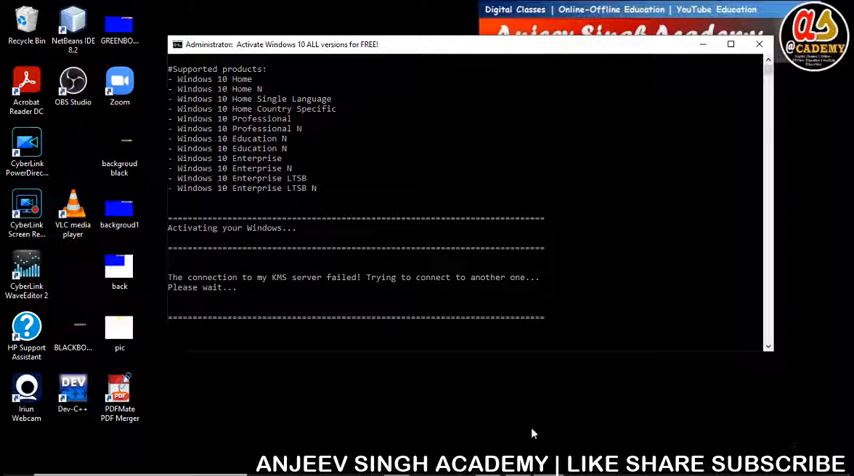
pyautogui.moveTo(319, 298)
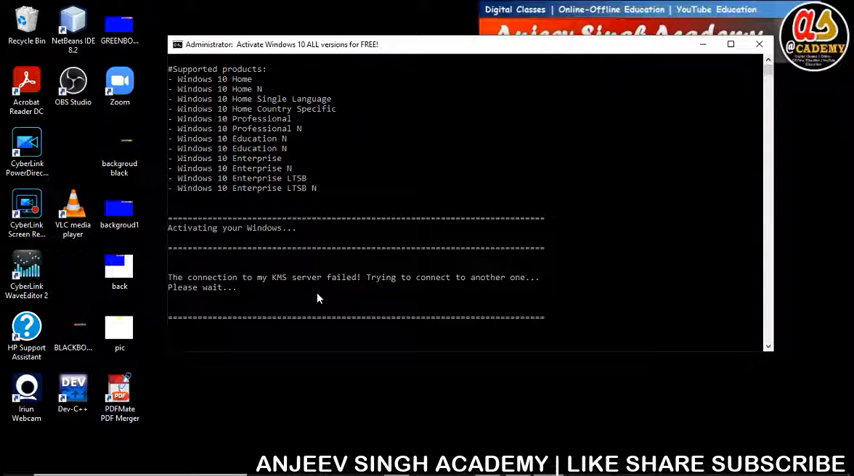
pyautogui.moveTo(370, 332)
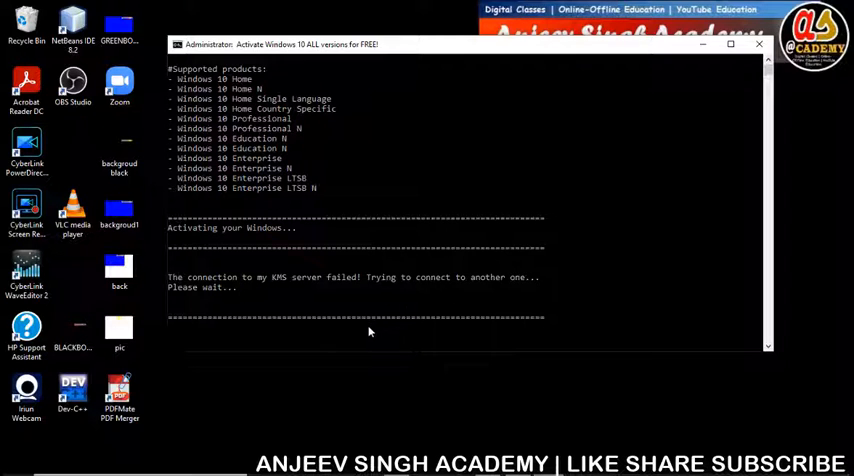
pyautogui.moveTo(374, 340)
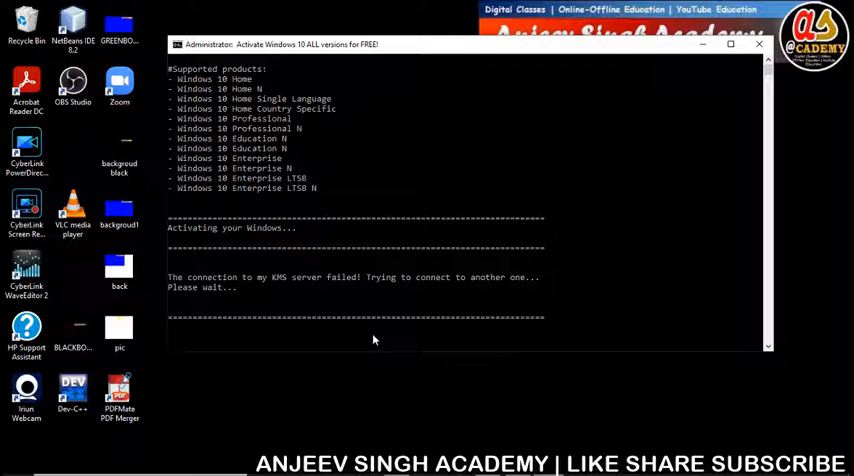